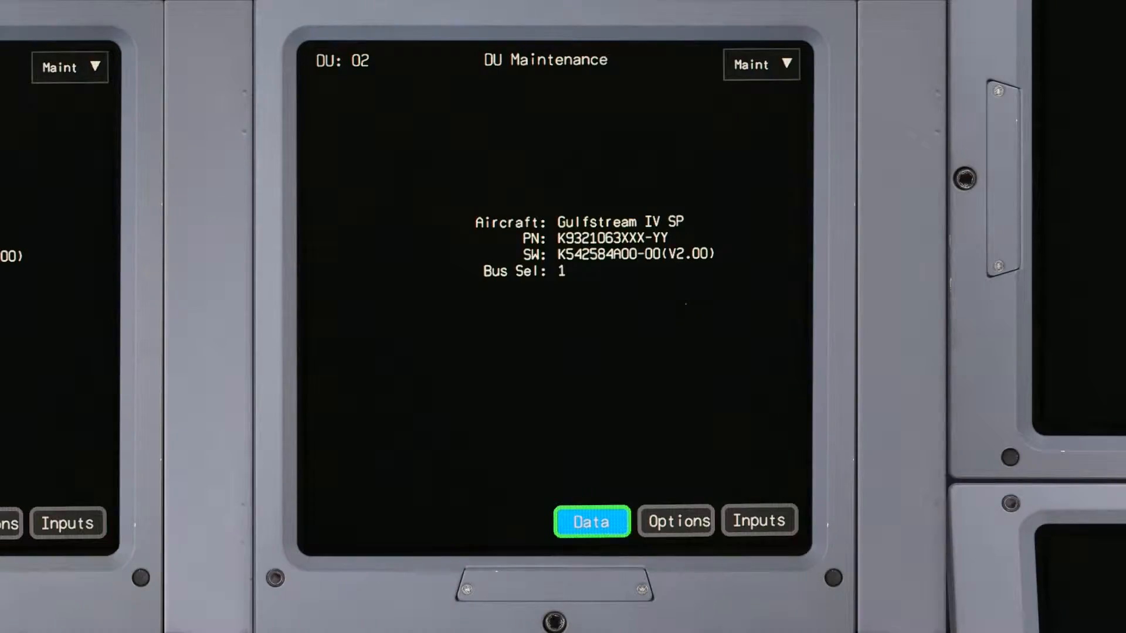
Step: Exit DU Maintenance to the MFD map with heading, traffic and weather
{"action": "left_click", "coordinate": [591, 521]}
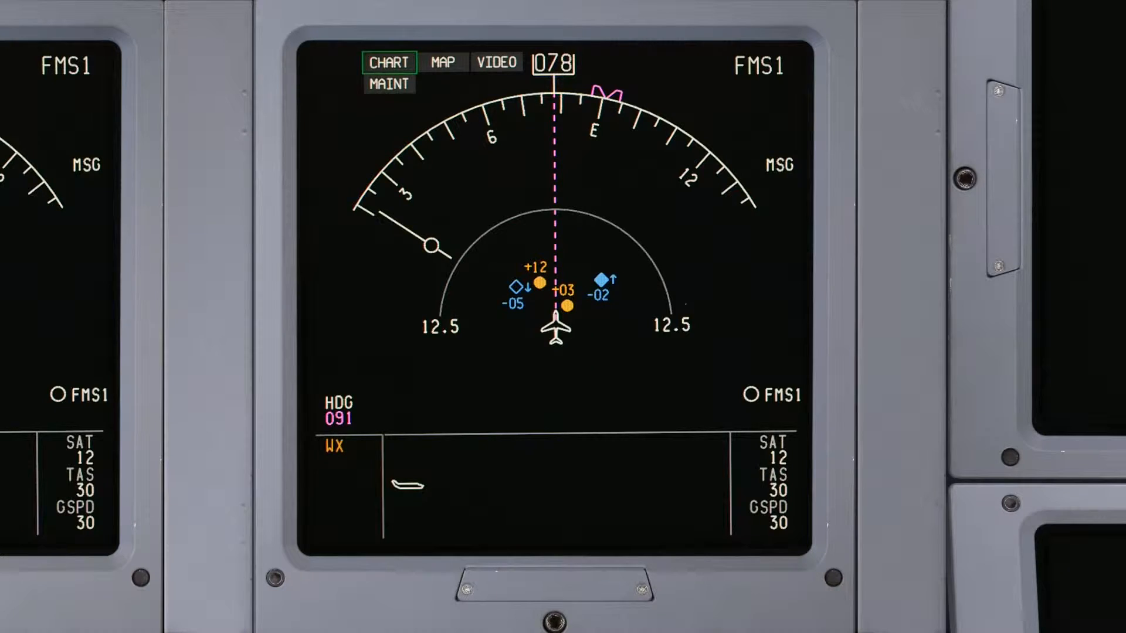
Step: Switch the top-left format menu from CHART to MAINT to reopen DU Maintenance
{"action": "left_click", "coordinate": [389, 84]}
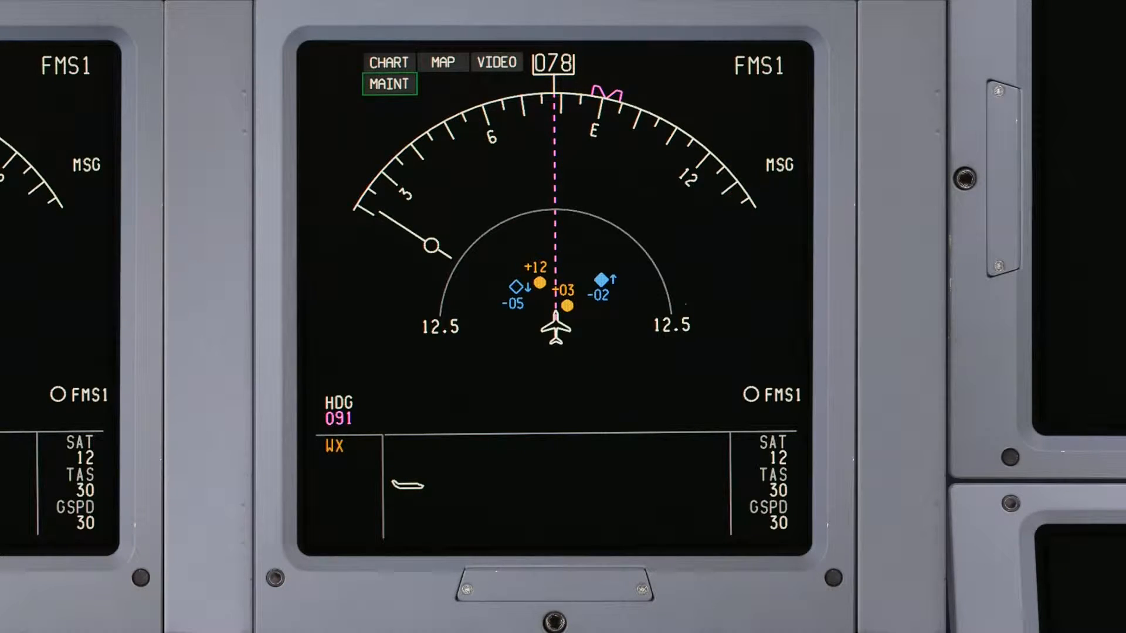
{"action": "left_click", "coordinate": [390, 84]}
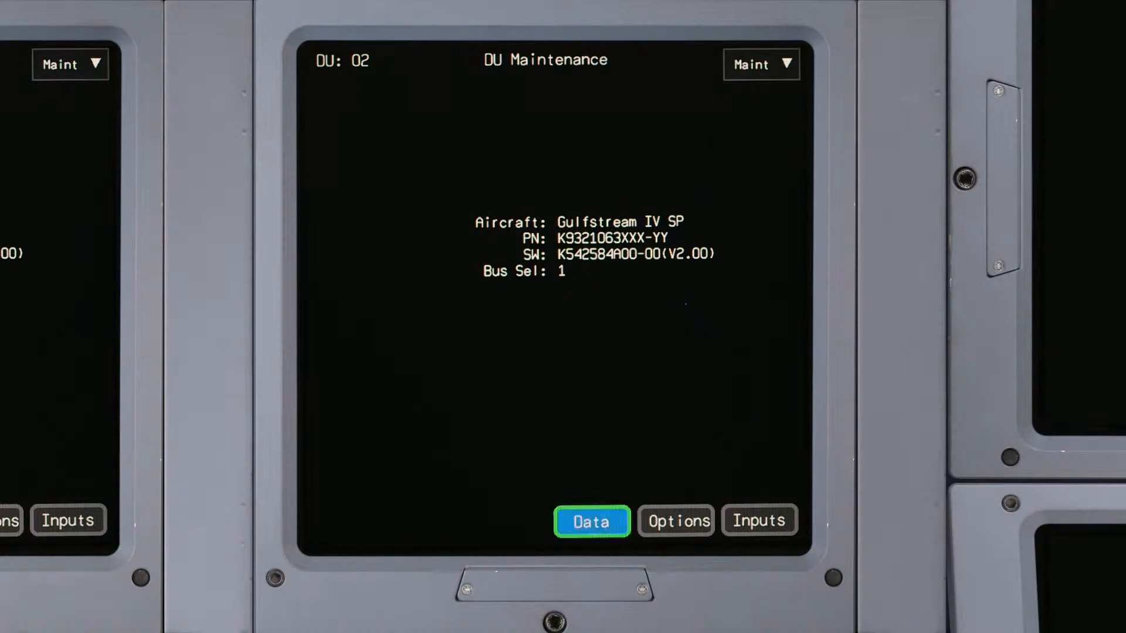
Step: View Data status and the DB Load page, then reach the Software Status list
{"action": "left_click", "coordinate": [592, 520]}
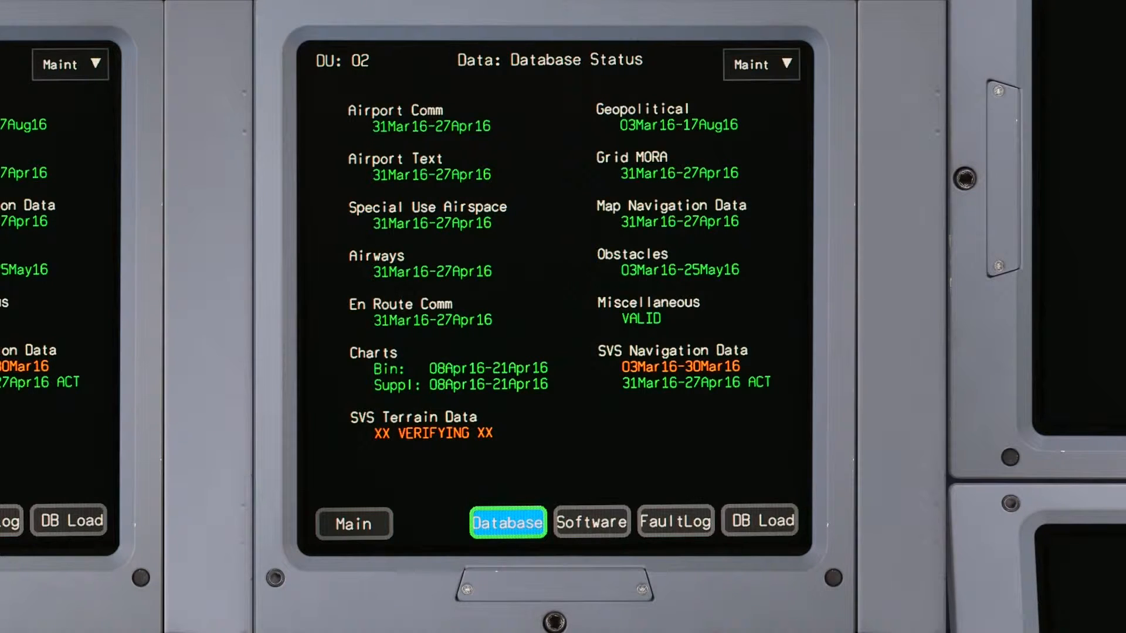
{"action": "left_click", "coordinate": [760, 520]}
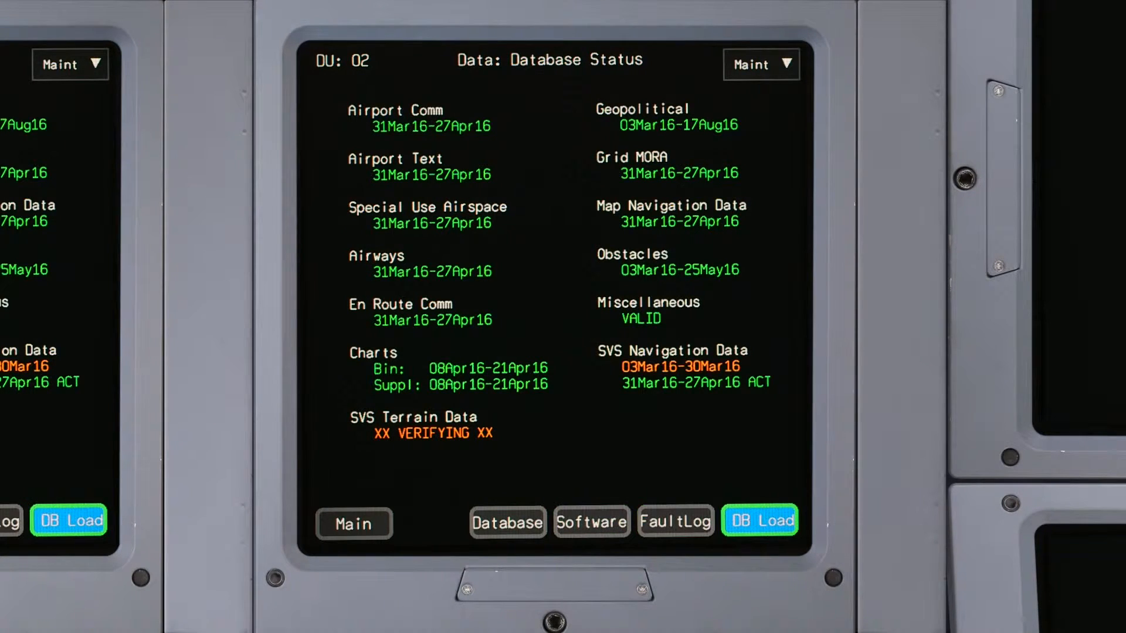
{"action": "left_click", "coordinate": [759, 520]}
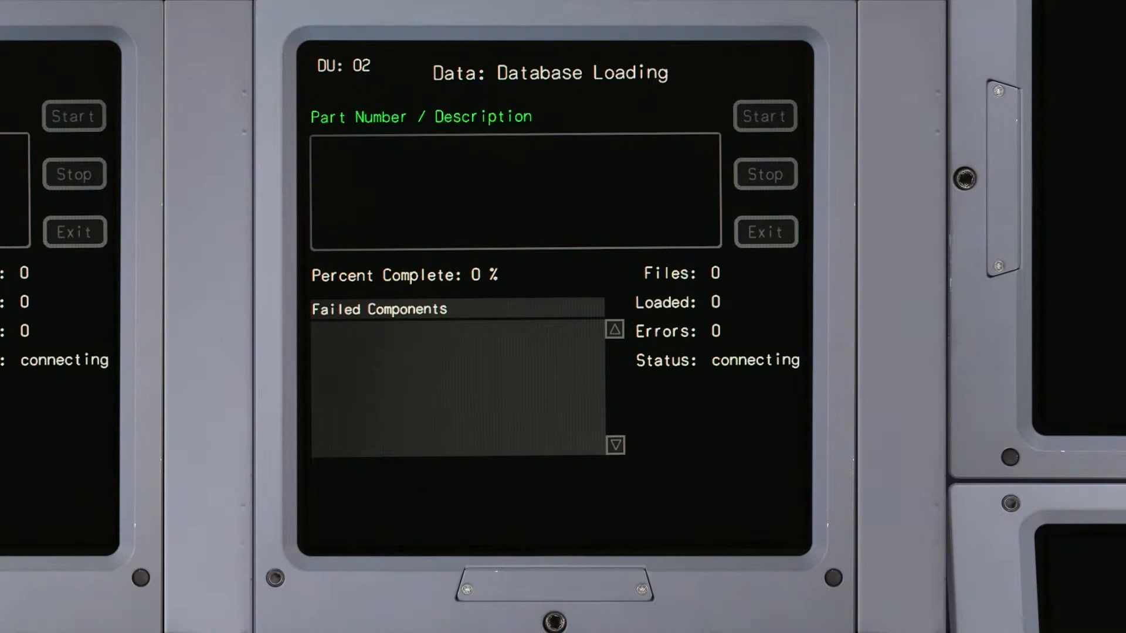
{"action": "left_click", "coordinate": [591, 522]}
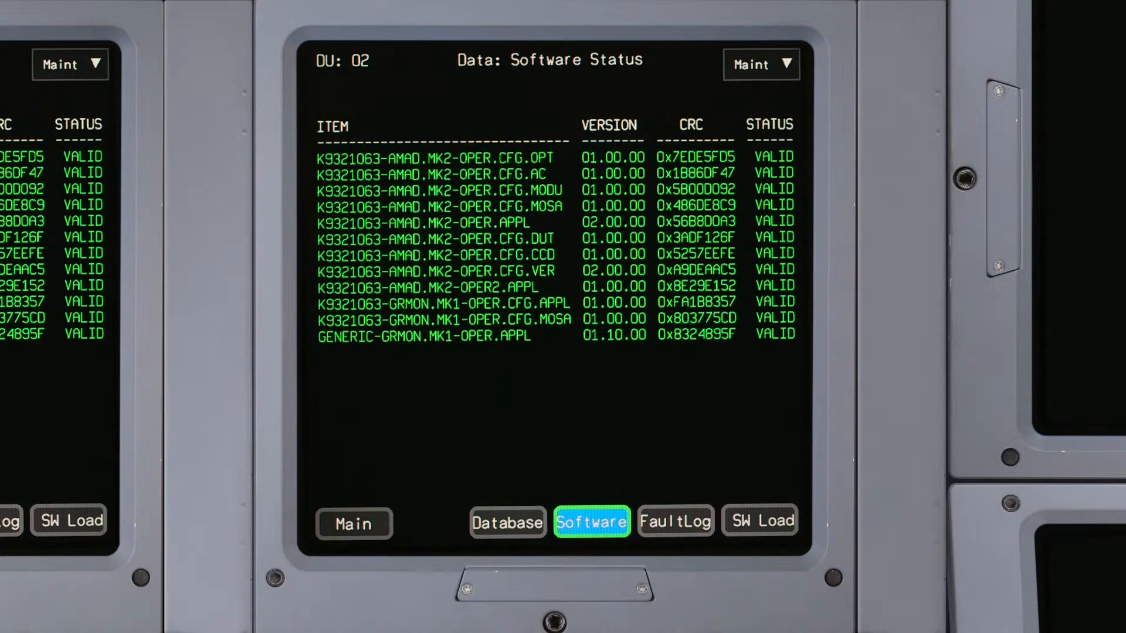
Step: View the Fault Log Status file list, then the Fault Log Upload page at 0%
{"action": "left_click", "coordinate": [675, 521]}
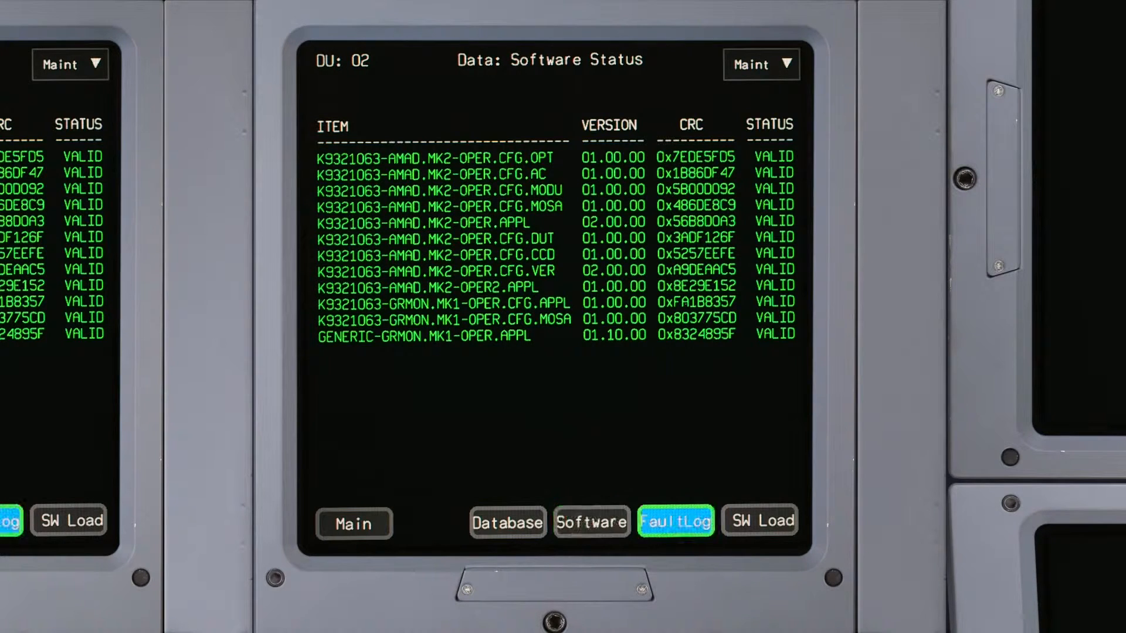
{"action": "left_click", "coordinate": [674, 521]}
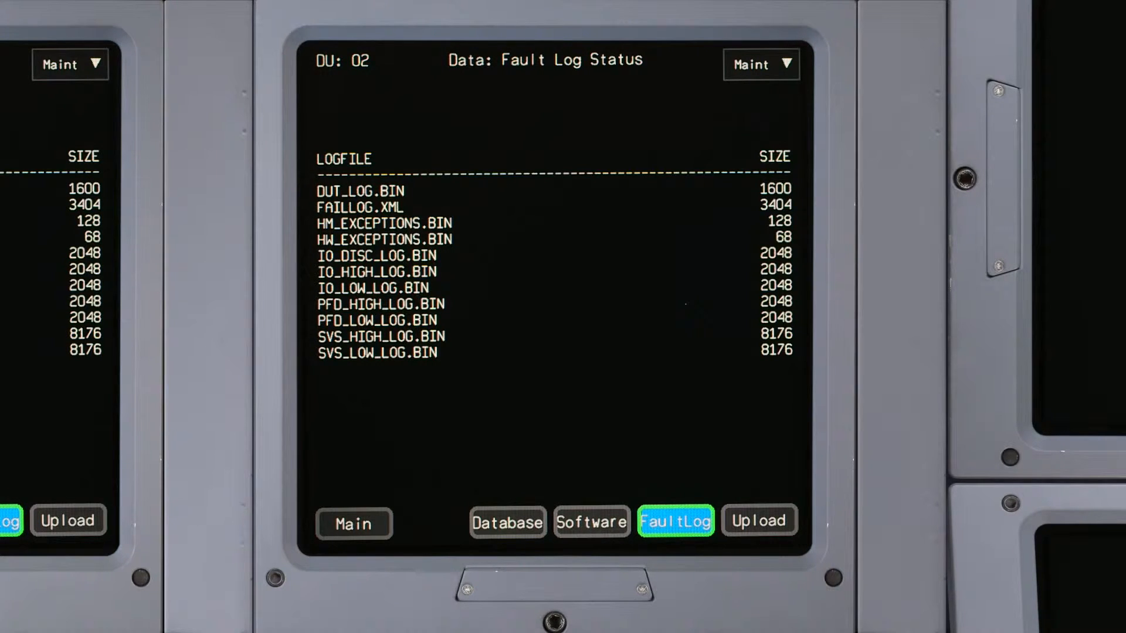
{"action": "left_click", "coordinate": [759, 520]}
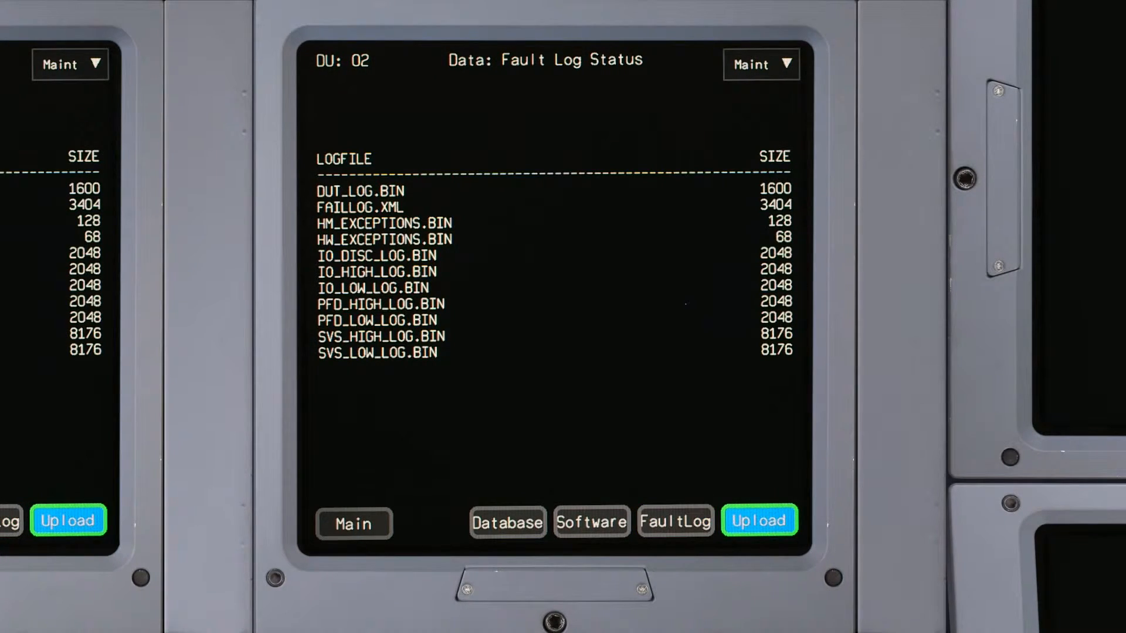
{"action": "left_click", "coordinate": [758, 520]}
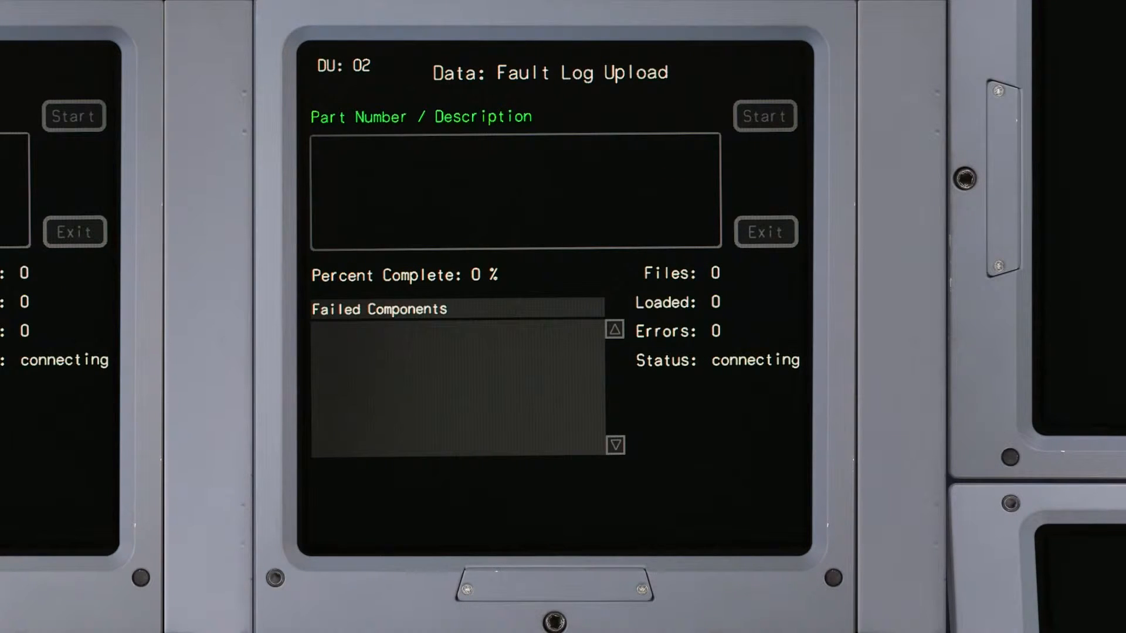
Step: Exit the upload page and select Main to show aircraft and software details
{"action": "left_click", "coordinate": [765, 116]}
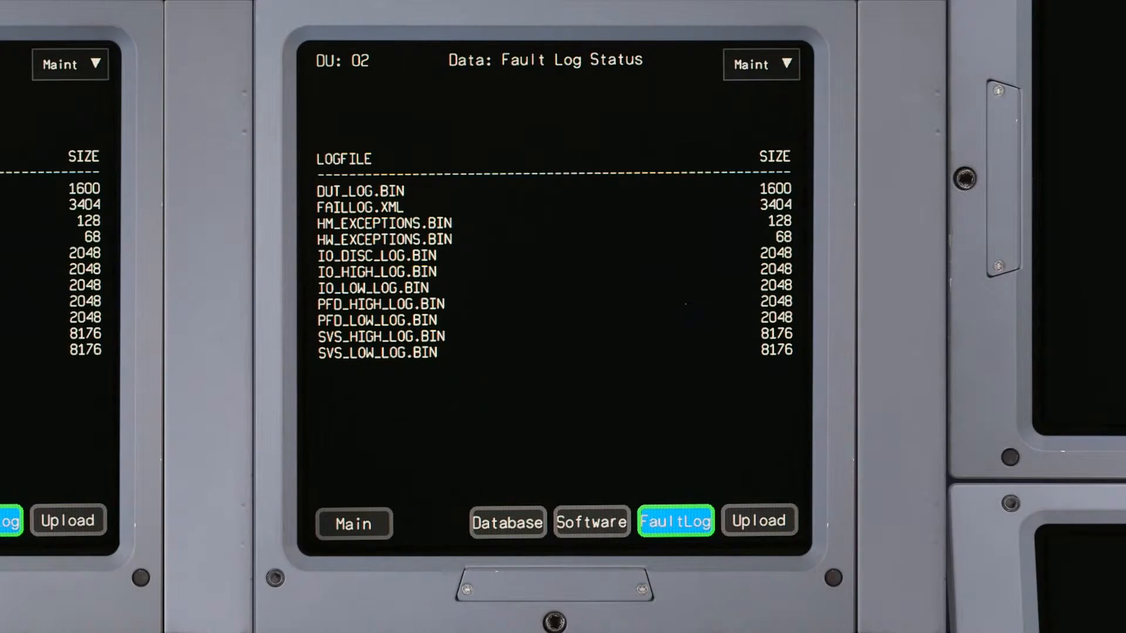
{"action": "left_click", "coordinate": [353, 522]}
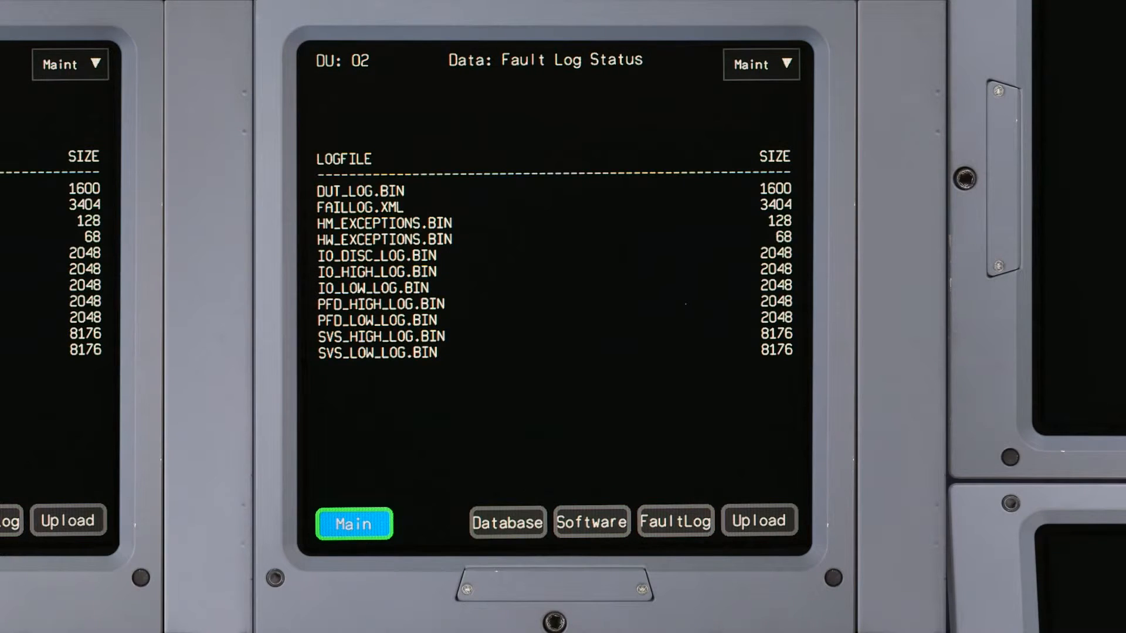
{"action": "left_click", "coordinate": [354, 522]}
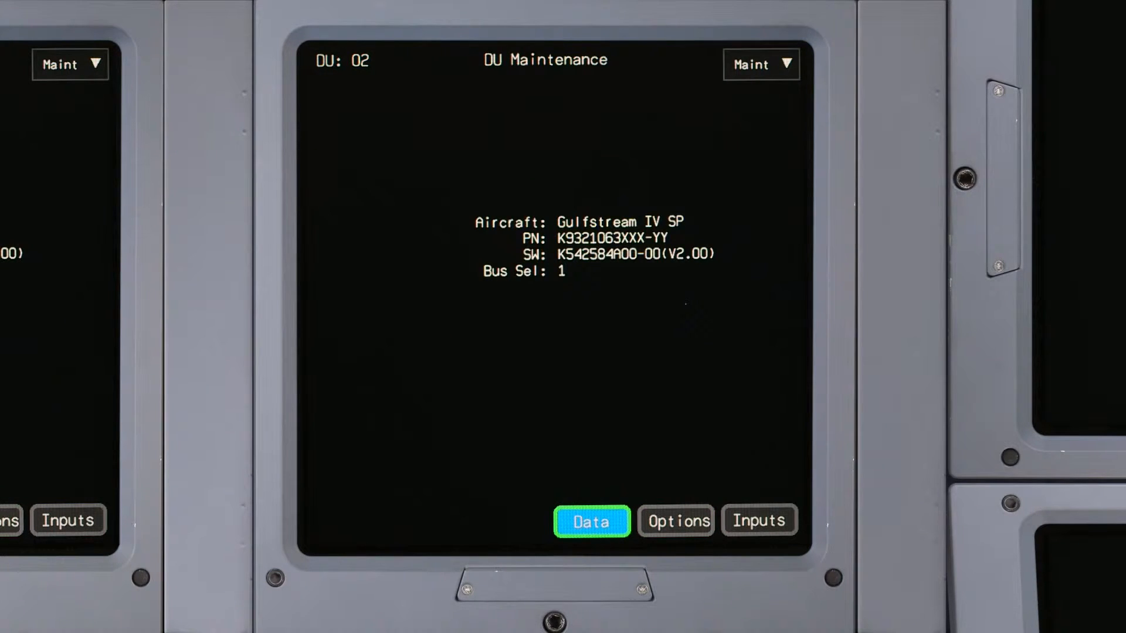
Step: Confirm XM Enabled on Options Status, then show the Inputs: Bus Status table
{"action": "left_click", "coordinate": [676, 521]}
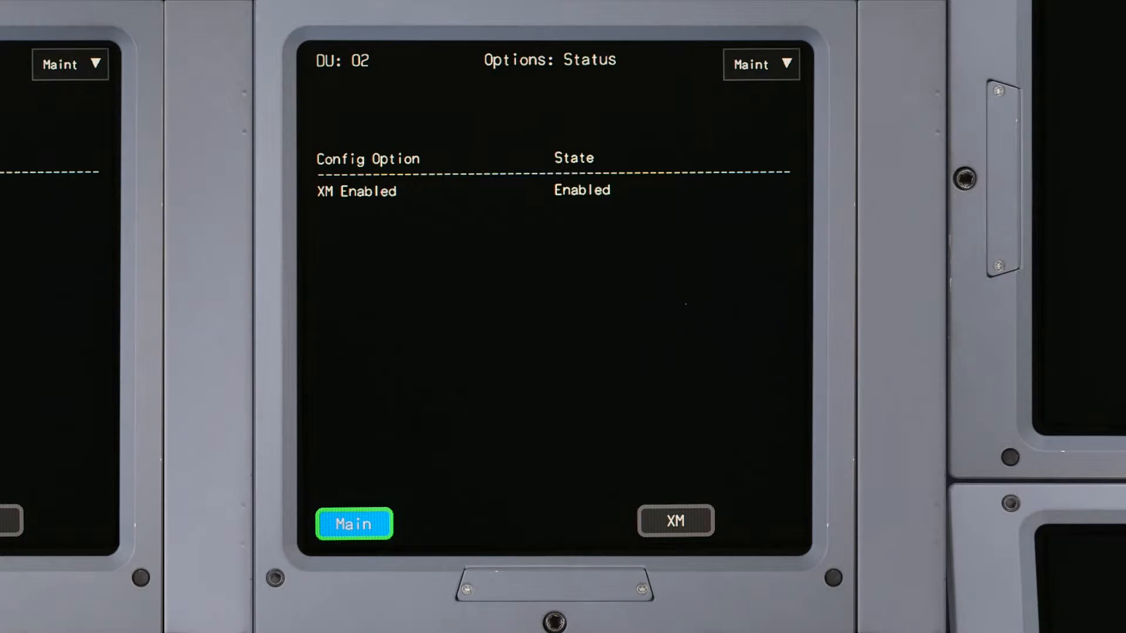
{"action": "left_click", "coordinate": [674, 521]}
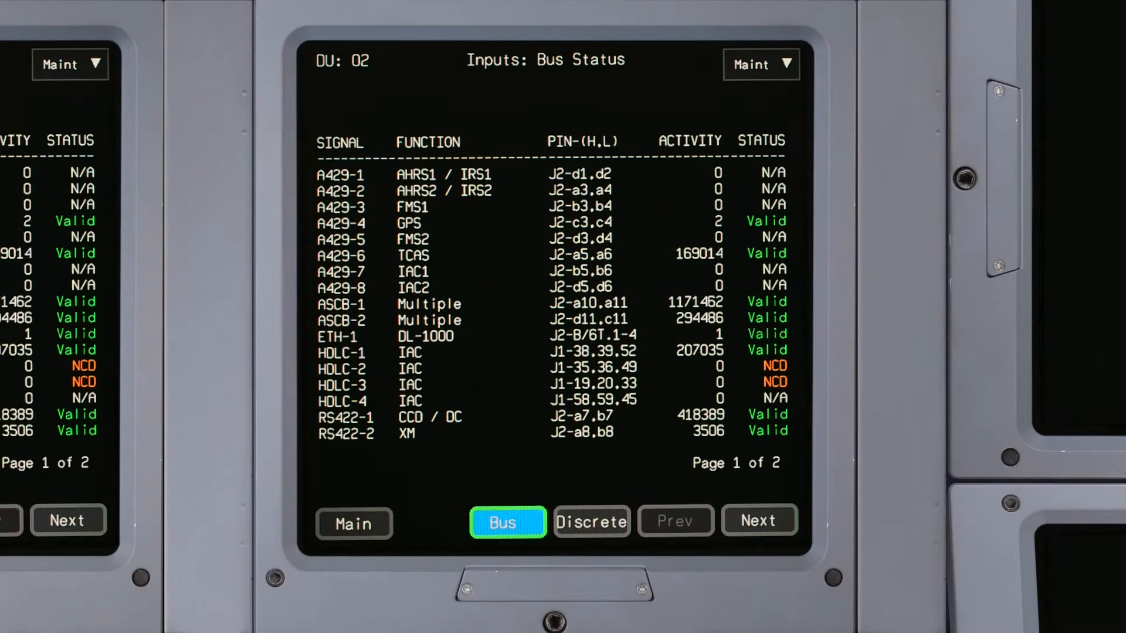